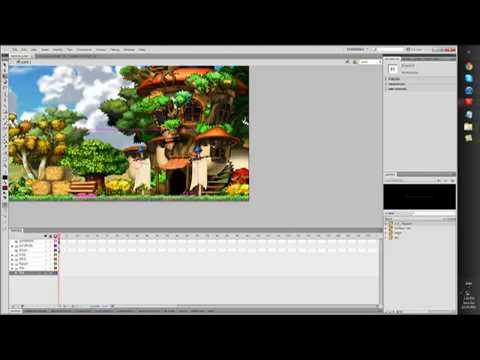
mouse_move(338, 143)
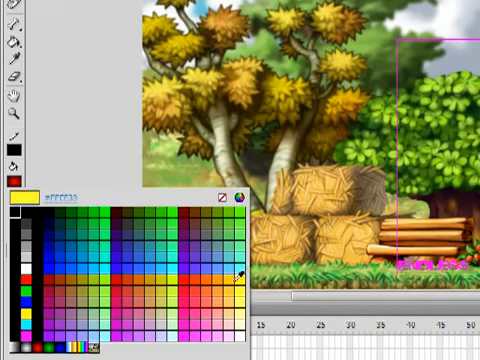
Step: Pick a light yellow fill colour from the Swatches popup for the rectangle
click(238, 275)
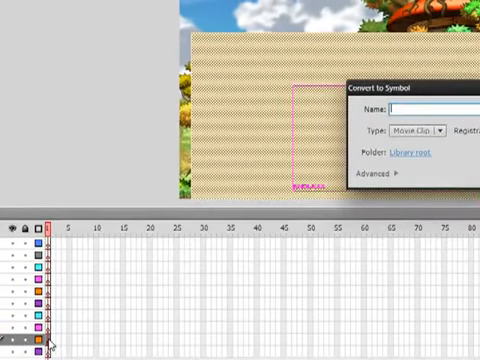
Step: Name the new movie clip symbol 'Light' in Convert to Symbol
text(Light)
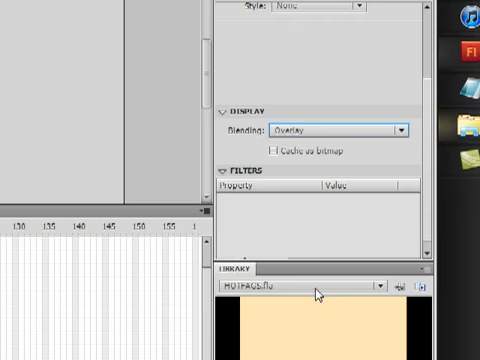
Step: Give the clip Add blending and an Alpha colour effect of about 45%
click(340, 128)
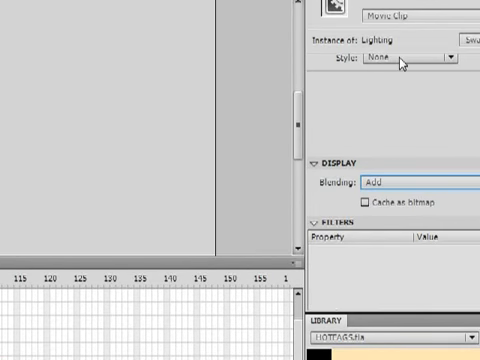
click(400, 62)
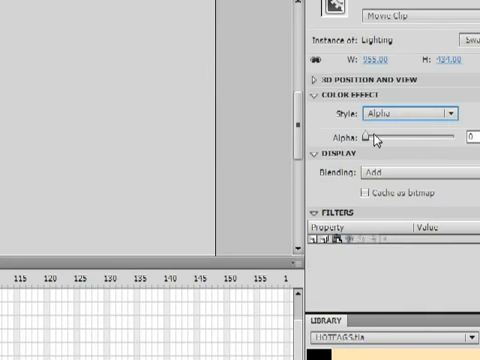
drag(362, 133, 392, 133)
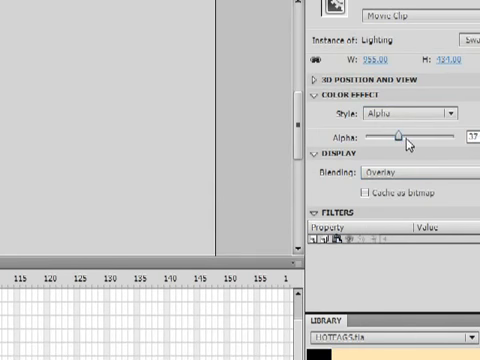
drag(400, 133, 408, 133)
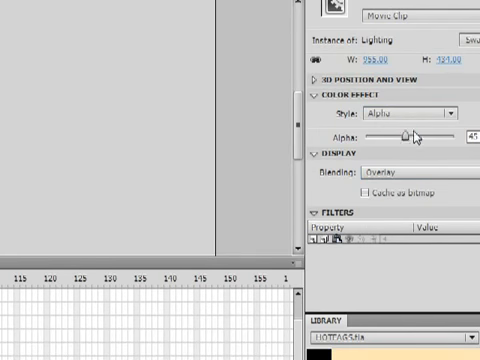
drag(404, 131, 420, 131)
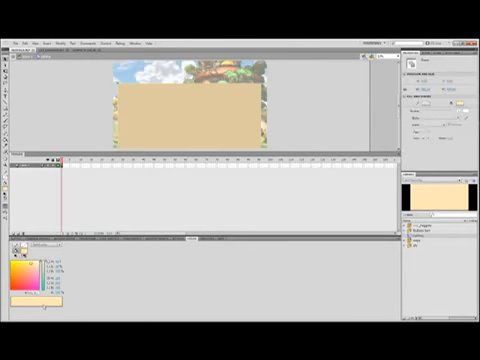
Step: Select the fill colour swatch in the Color panel to edit the rectangle's fill
click(20, 272)
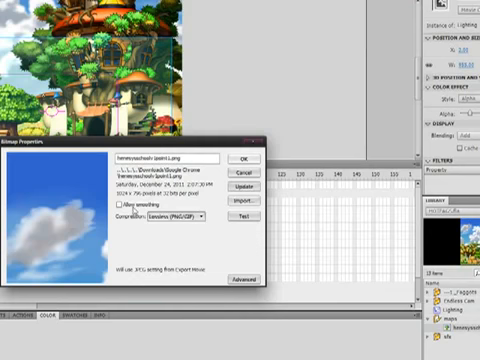
Step: Toggle Allow smoothing in the cloudy-sky bitmap's Bitmap Properties
click(238, 158)
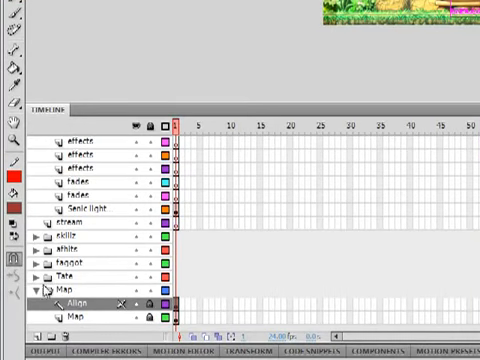
Step: Select the Map layer folder, showing its Align and Map layers
click(75, 291)
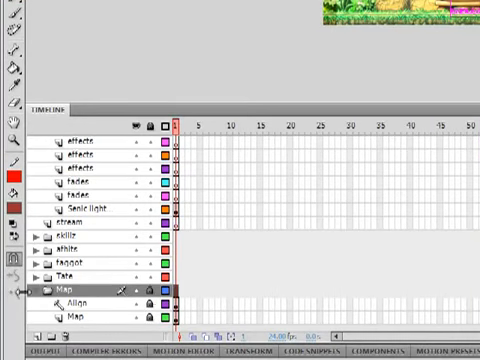
scroll(up, 3)
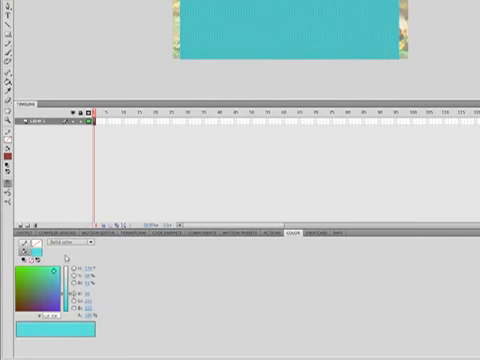
Step: Switch the rectangle's fill from Solid color to Linear gradient and select a colour stop
click(85, 244)
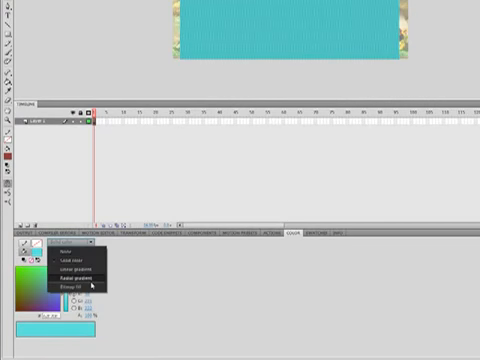
click(77, 265)
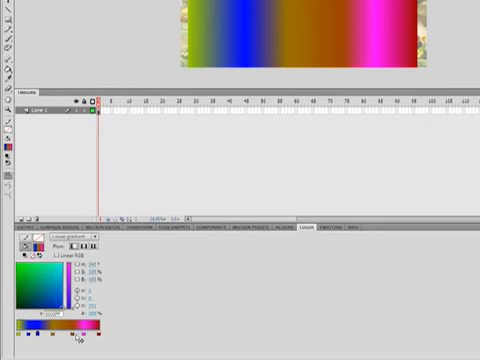
click(38, 285)
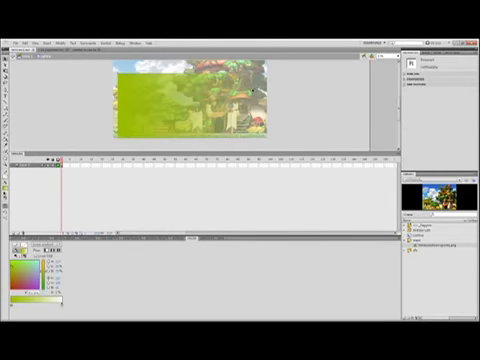
mouse_move(280, 90)
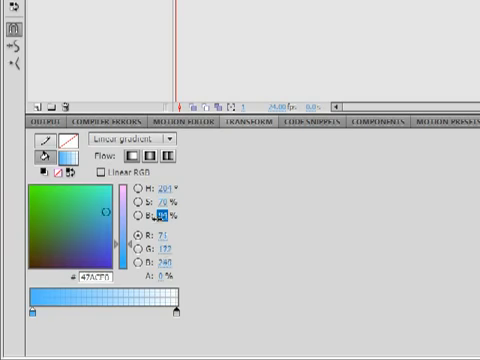
Step: Make the gradient stops light blue, with one stop at 0% alpha
click(81, 230)
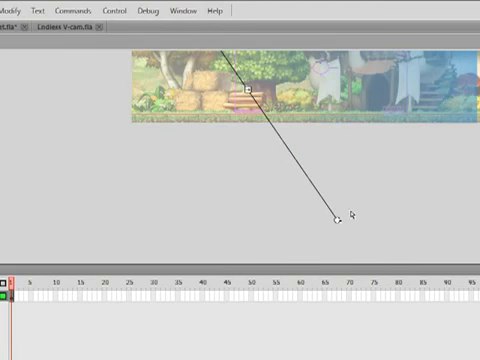
Step: Rotate and stretch the blue gradient with the Gradient Transform handles
drag(348, 215, 352, 222)
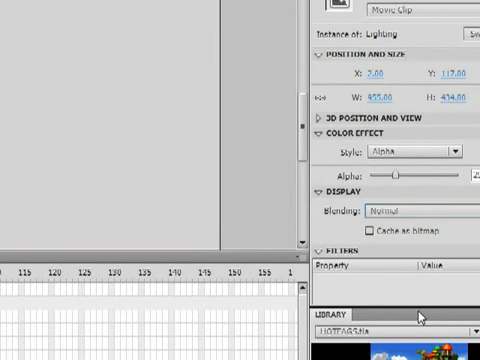
Step: Set the Lighting clip instance's blending mode to Add
click(410, 210)
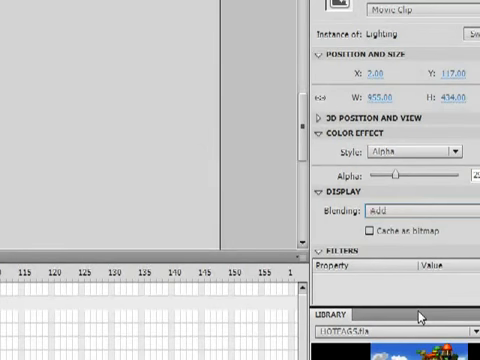
click(420, 215)
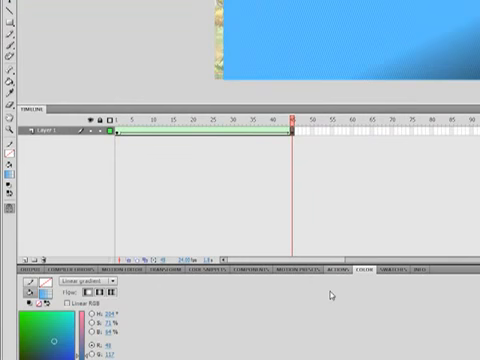
Step: Shape-tween Layer 1 inside the clip up to a new keyframe at frame 45
click(344, 268)
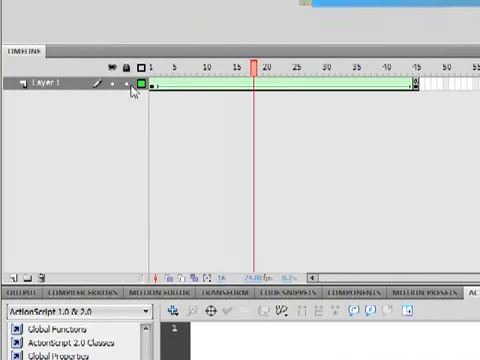
drag(255, 63, 414, 63)
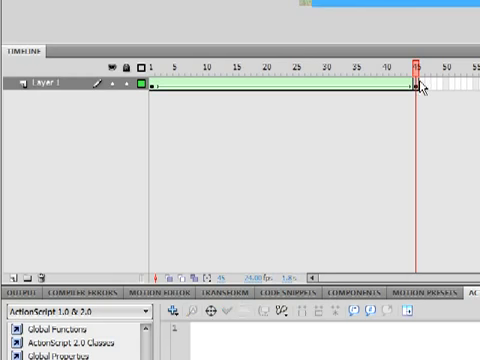
drag(415, 63, 145, 63)
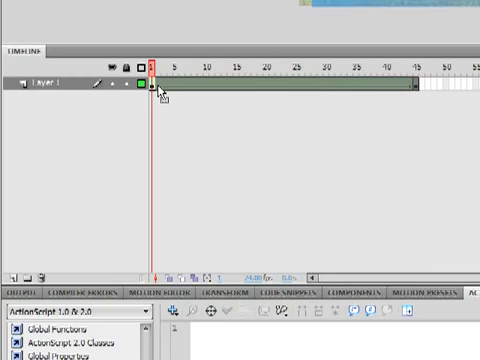